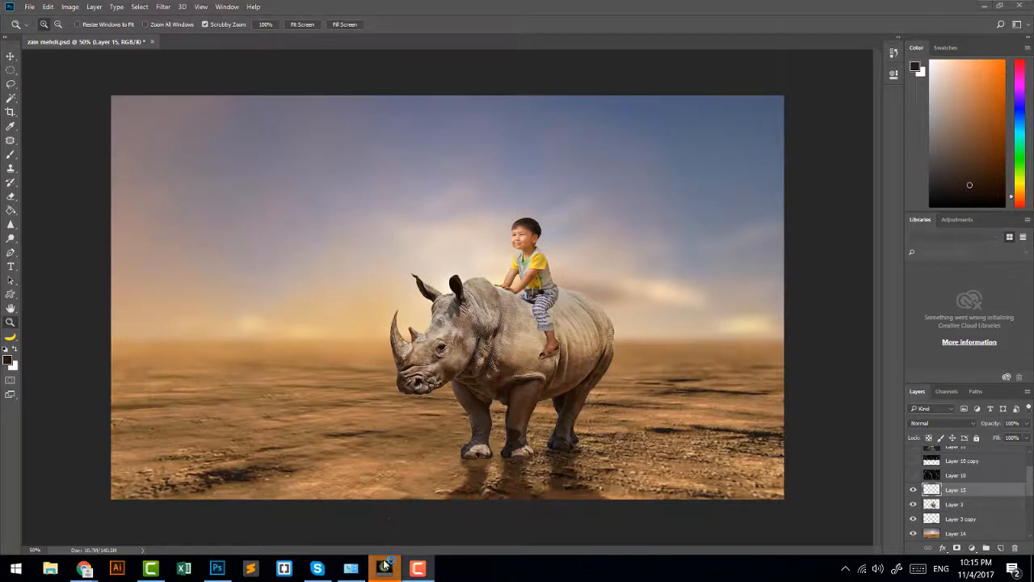
Bring Wacom Desktop Center up from the taskbar and close its window.
click(384, 568)
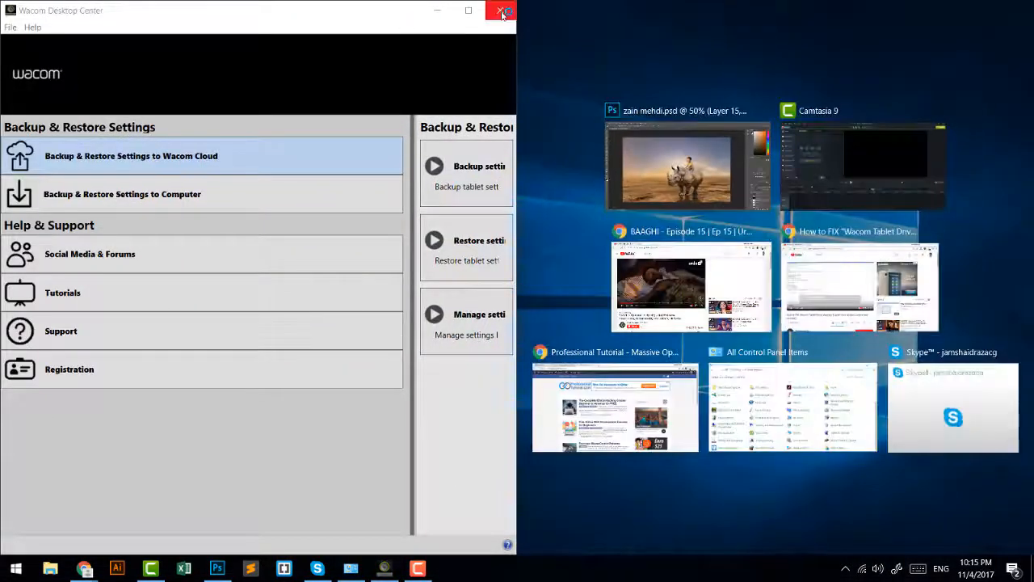
click(685, 161)
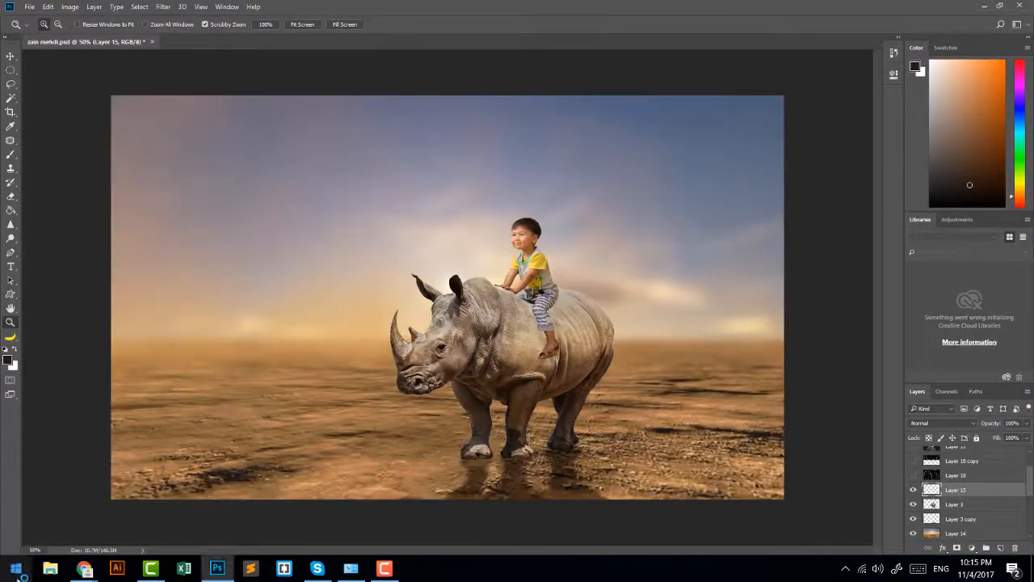
click(14, 568)
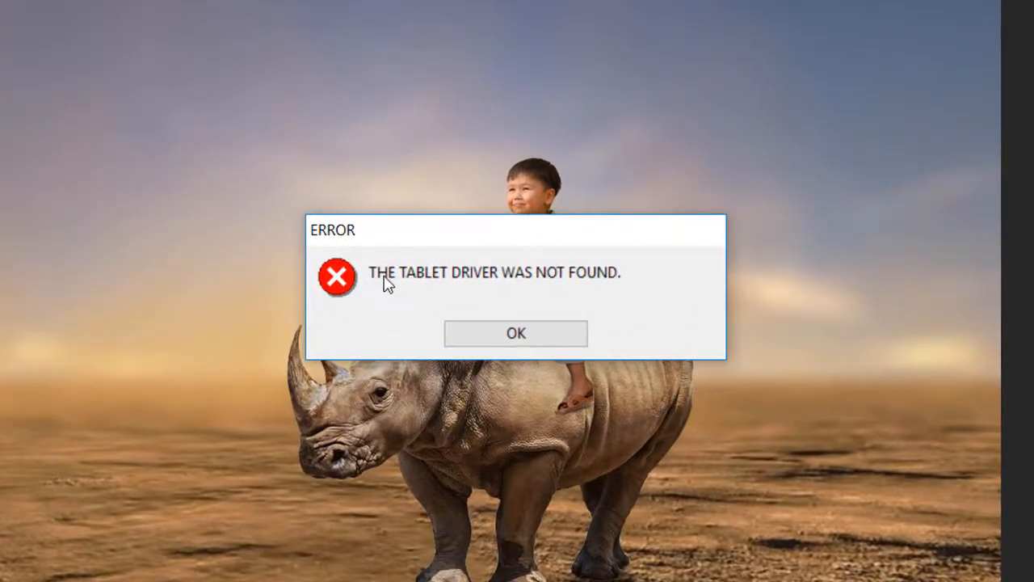
mouse_move(548, 292)
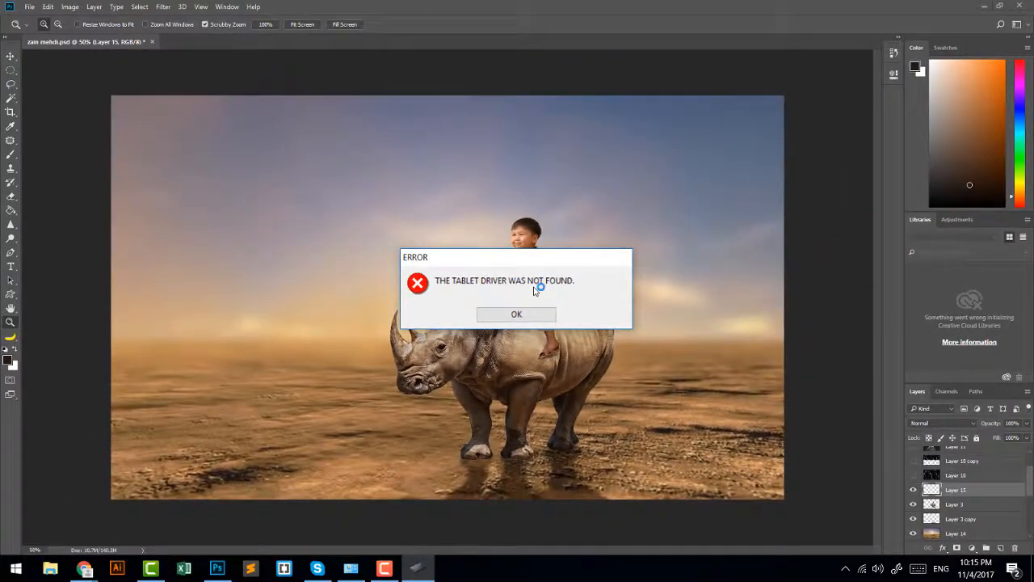
mouse_move(533, 293)
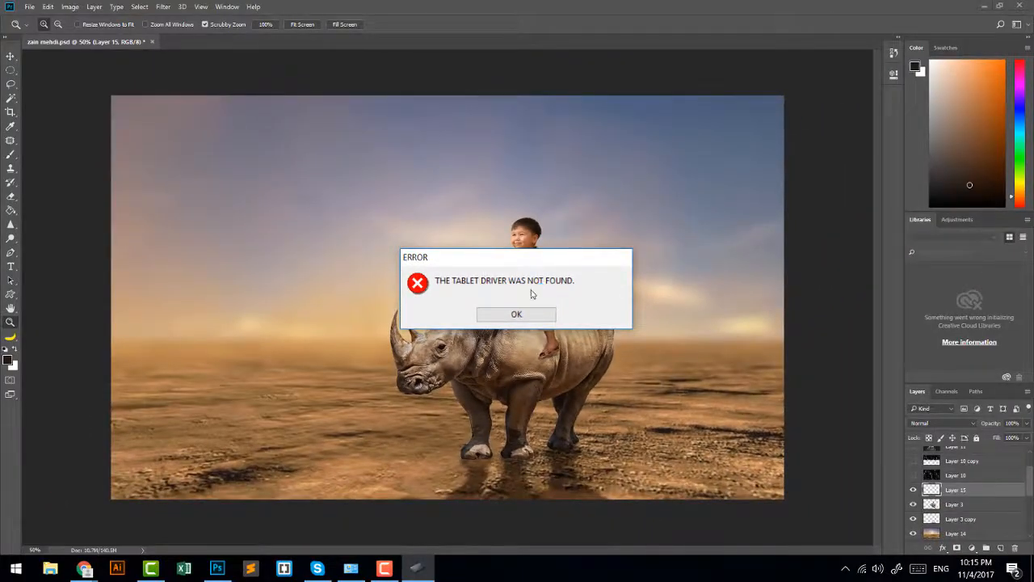
mouse_move(516, 314)
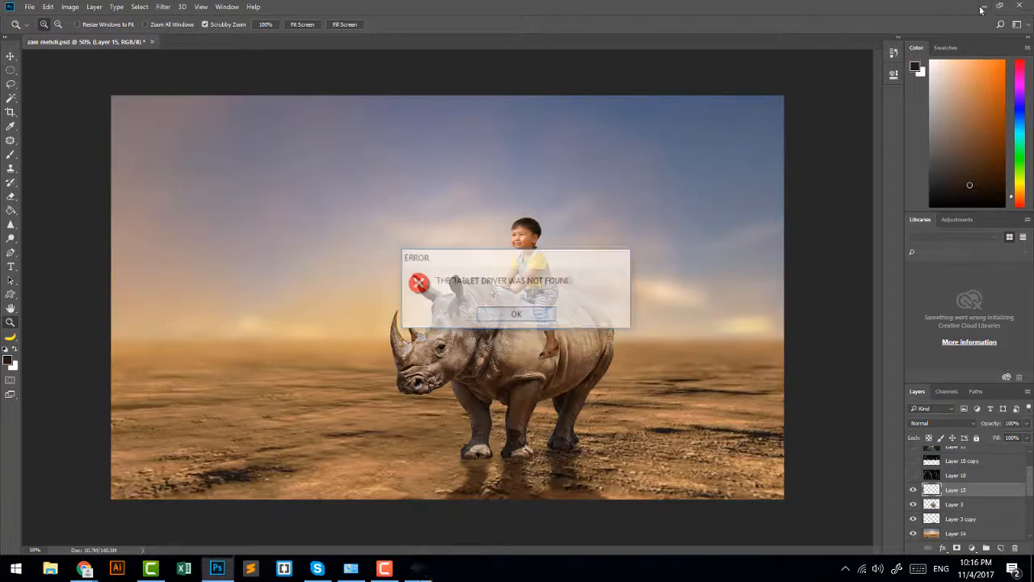
click(516, 313)
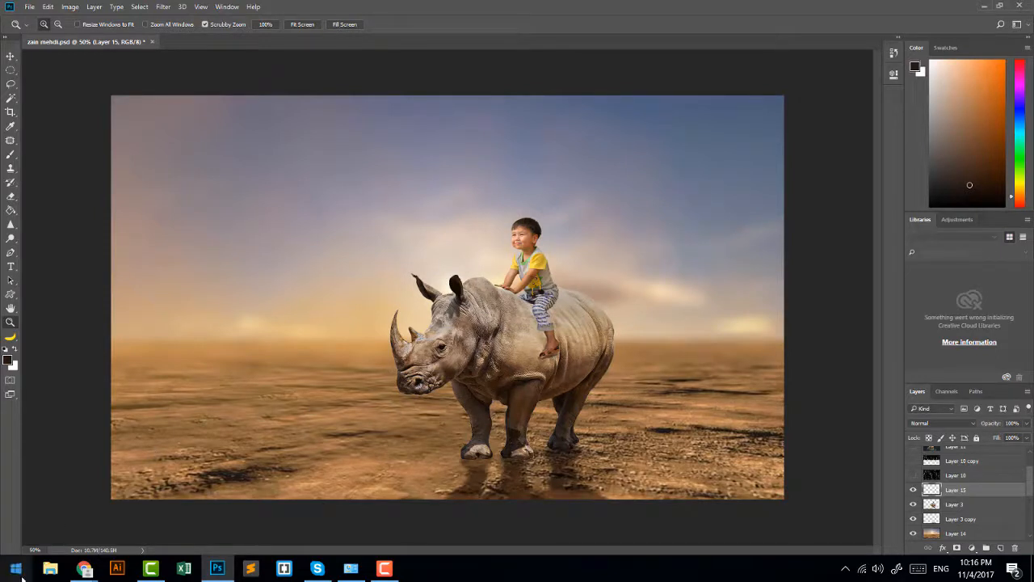
Search the Start menu for 'services' and launch the Services desktop app.
click(15, 568)
text(services)
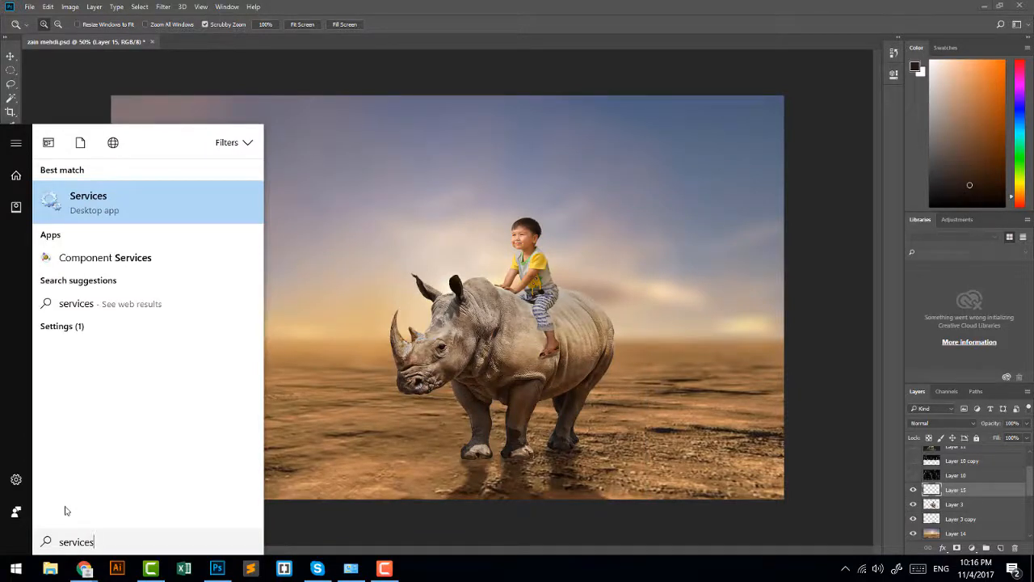
click(373, 357)
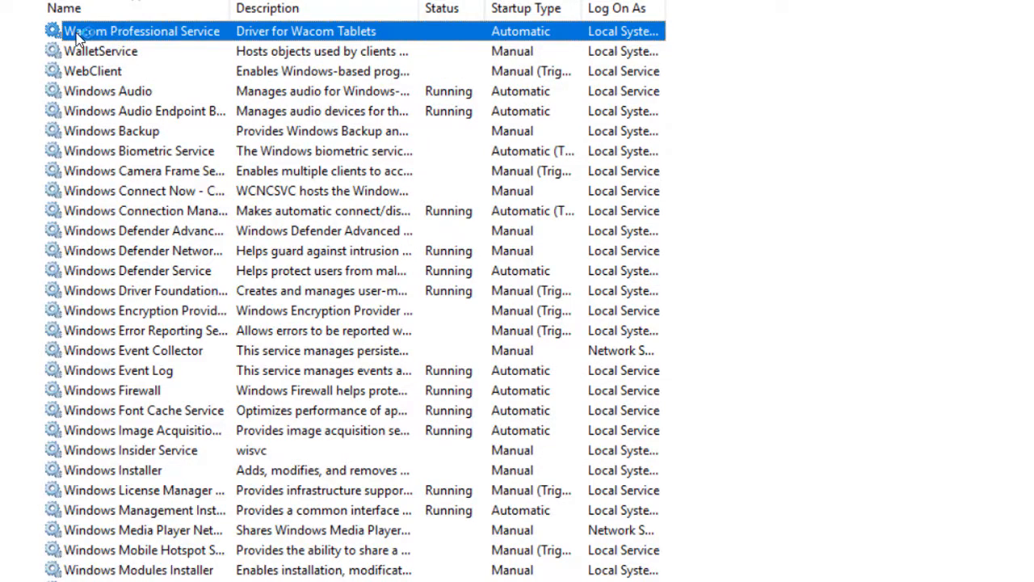
mouse_move(166, 42)
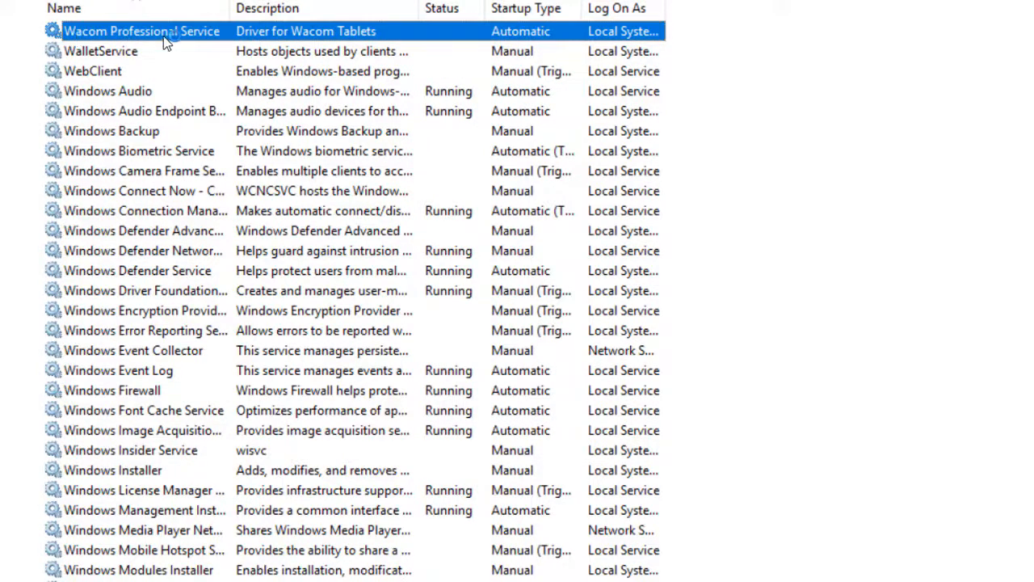
Start Wacom Professional Service from its context menu, bringing up Wacom Tablet Properties.
right_click(142, 30)
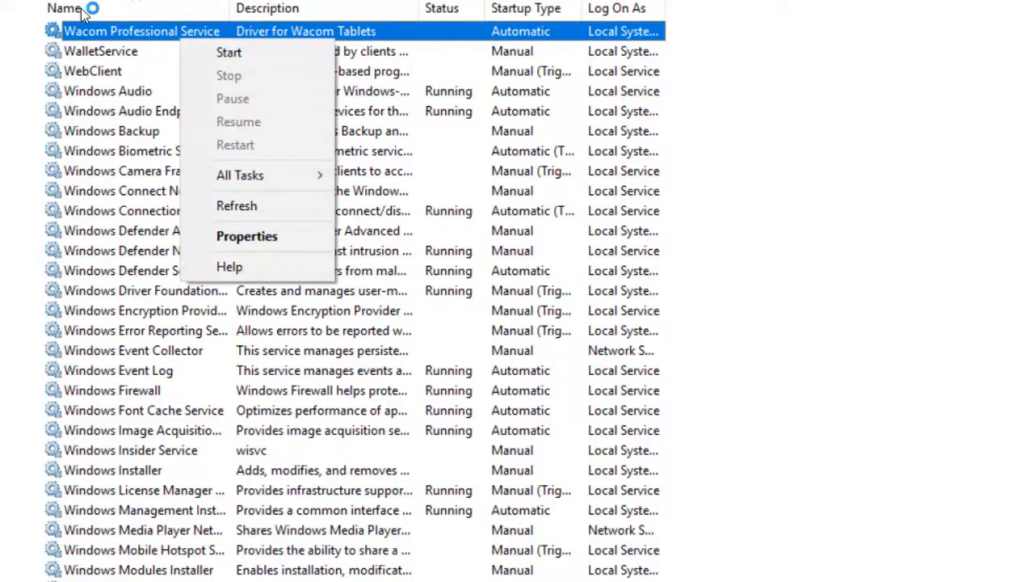
mouse_move(229, 51)
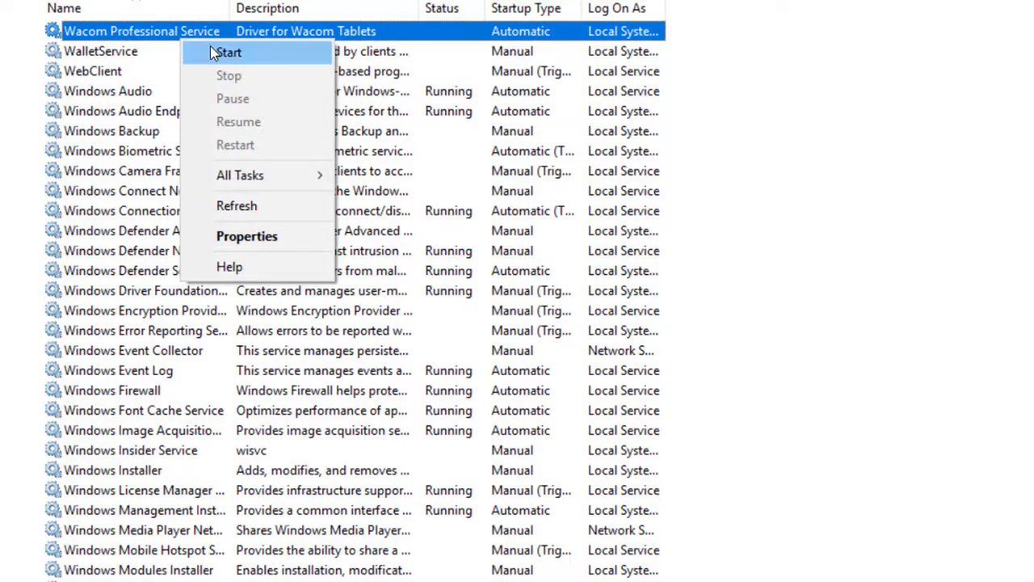
mouse_move(228, 51)
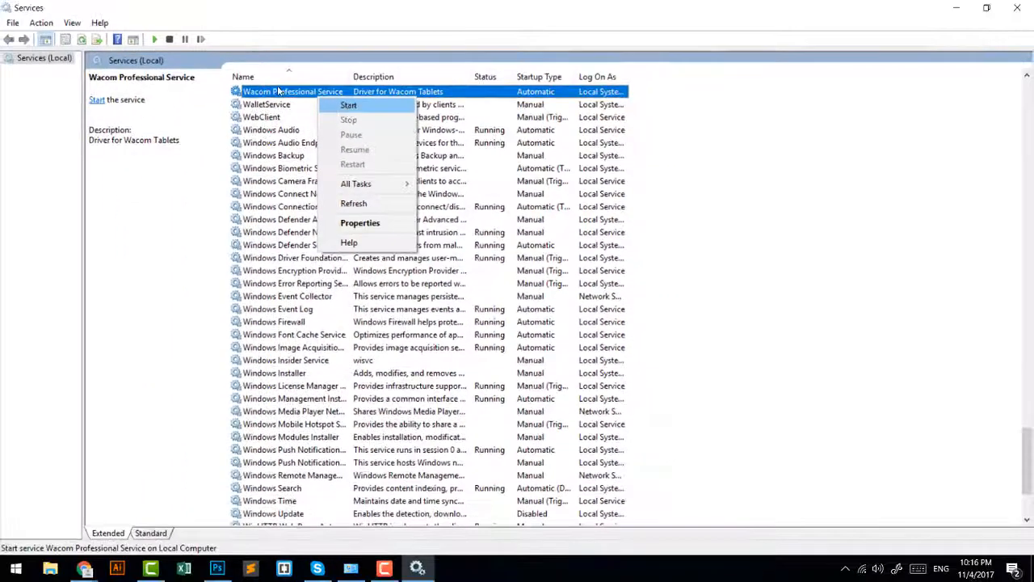
click(349, 105)
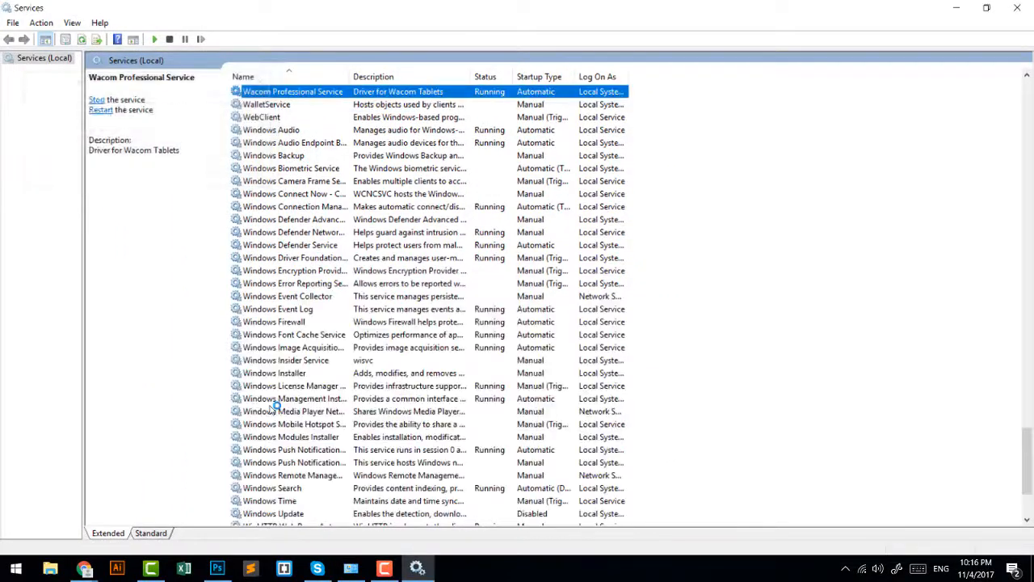
click(15, 568)
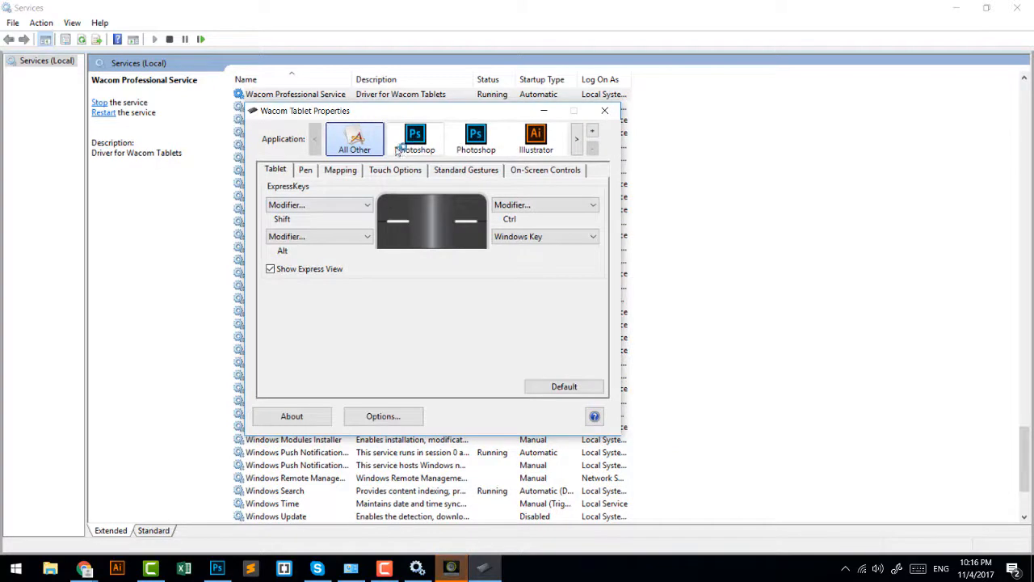
click(340, 169)
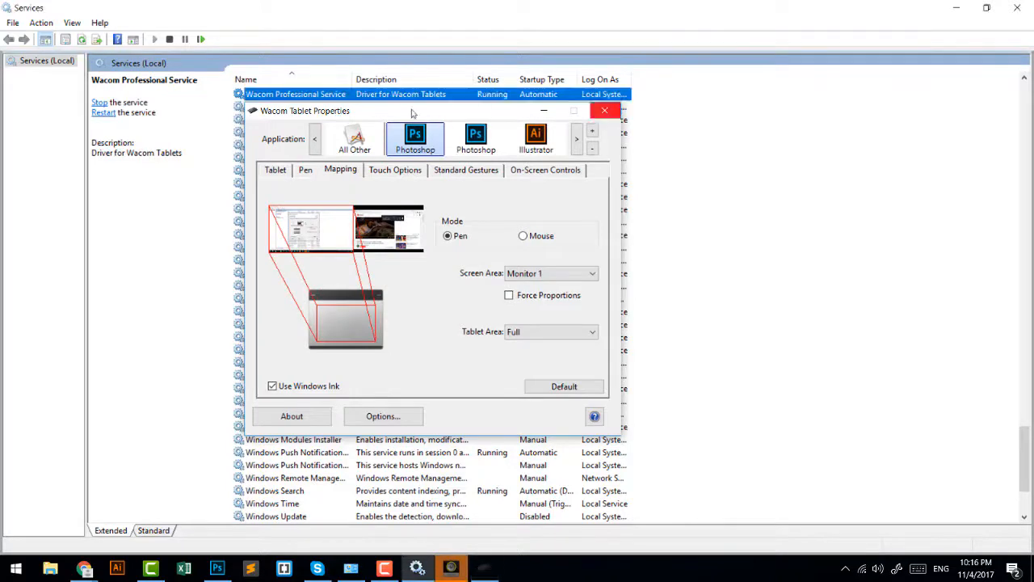
click(604, 110)
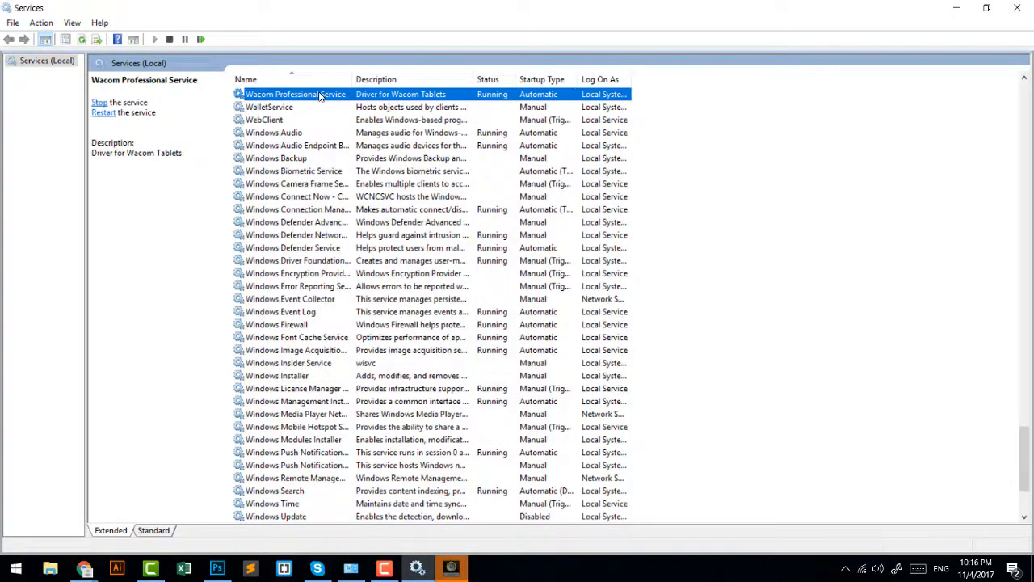
Stop and restart Wacom Professional Service, then switch back to the Photoshop rhino document.
right_click(295, 93)
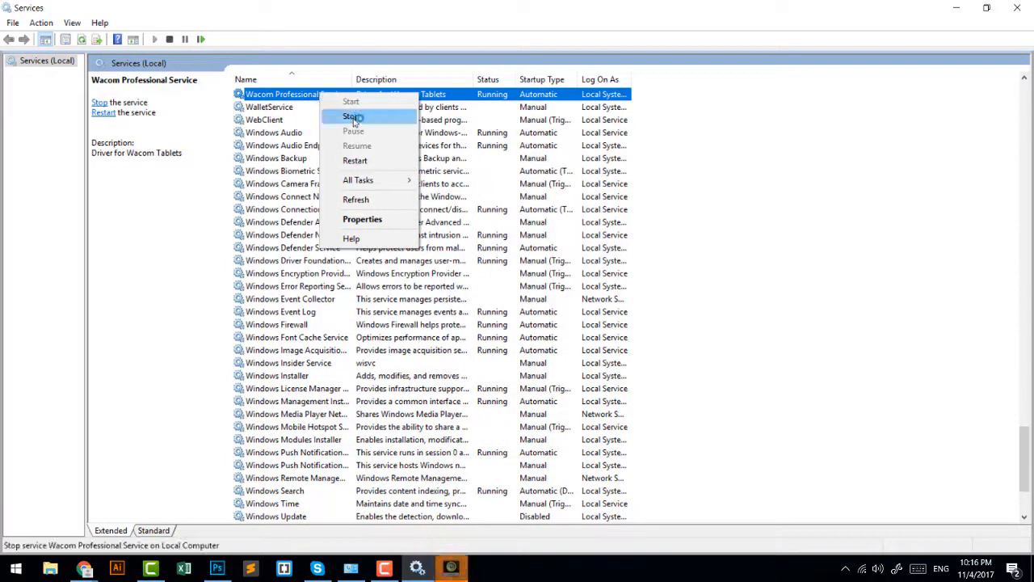
click(352, 116)
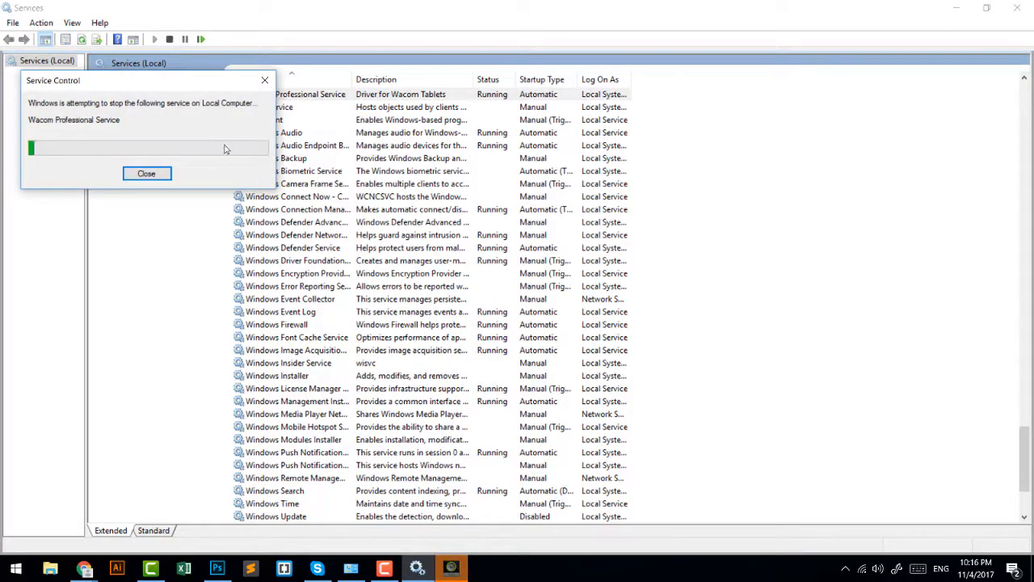
right_click(295, 94)
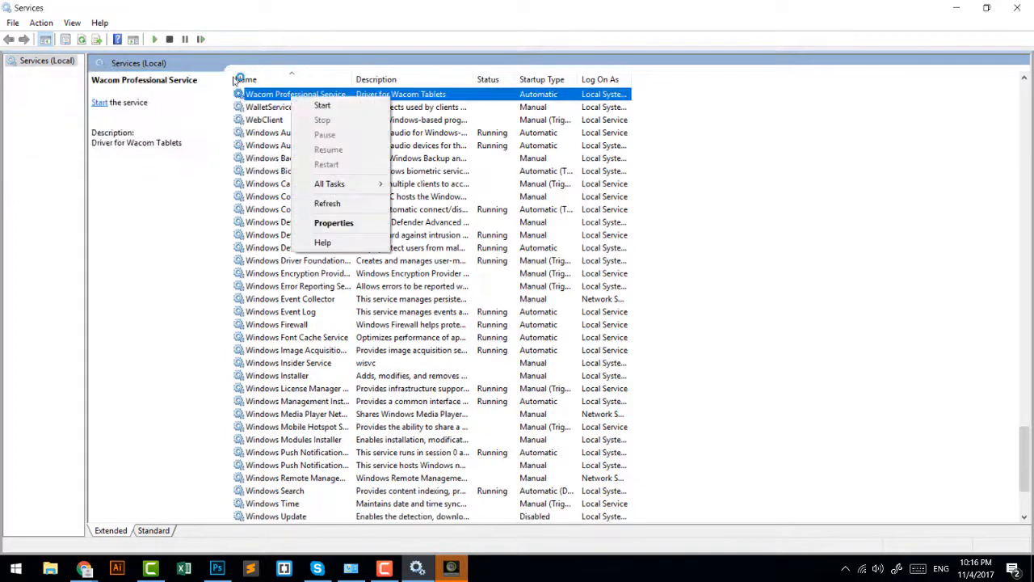
click(322, 105)
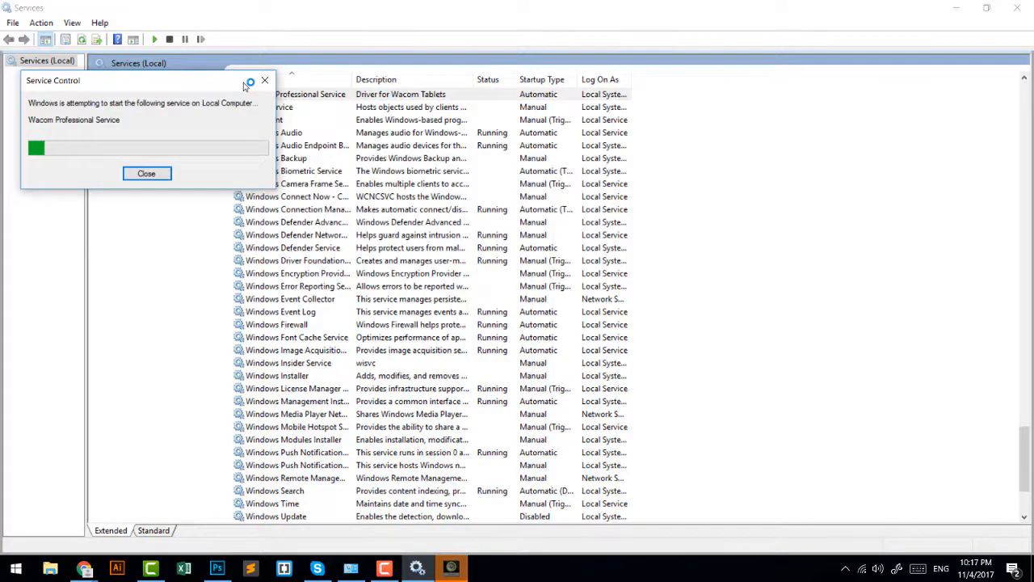
click(146, 173)
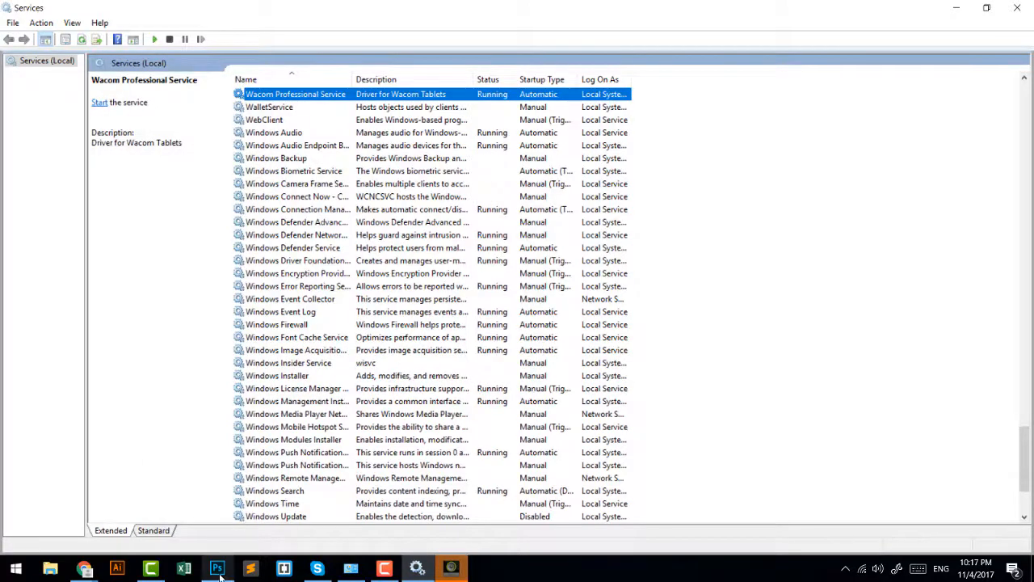
click(217, 568)
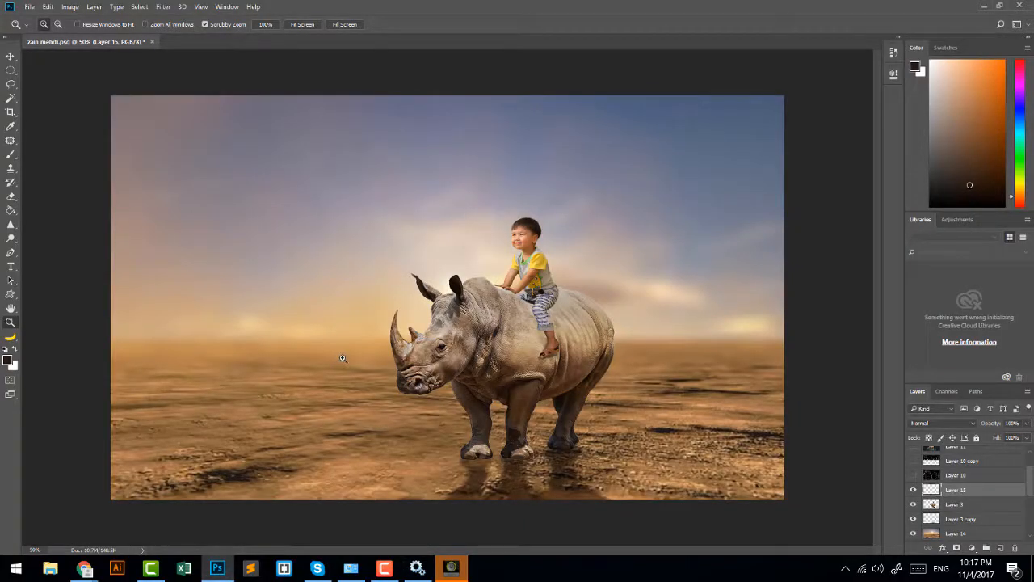